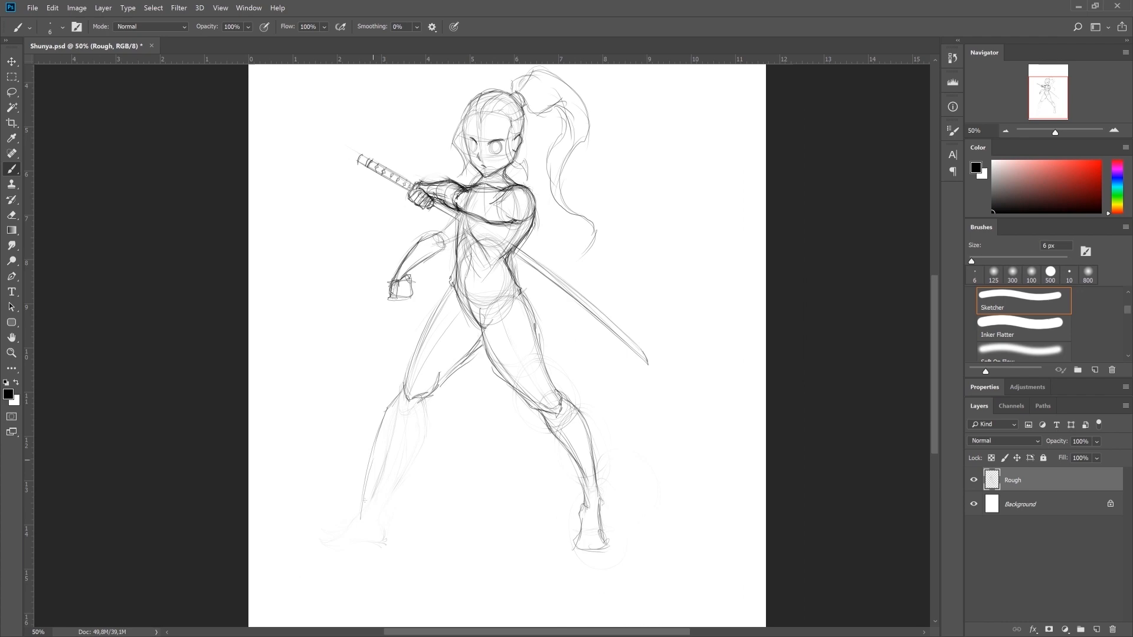
Switch to the EyesDemo.psd document showing both anime eyes inked on the Eyes layer.
{"action": "left_click", "coordinate": [246, 46]}
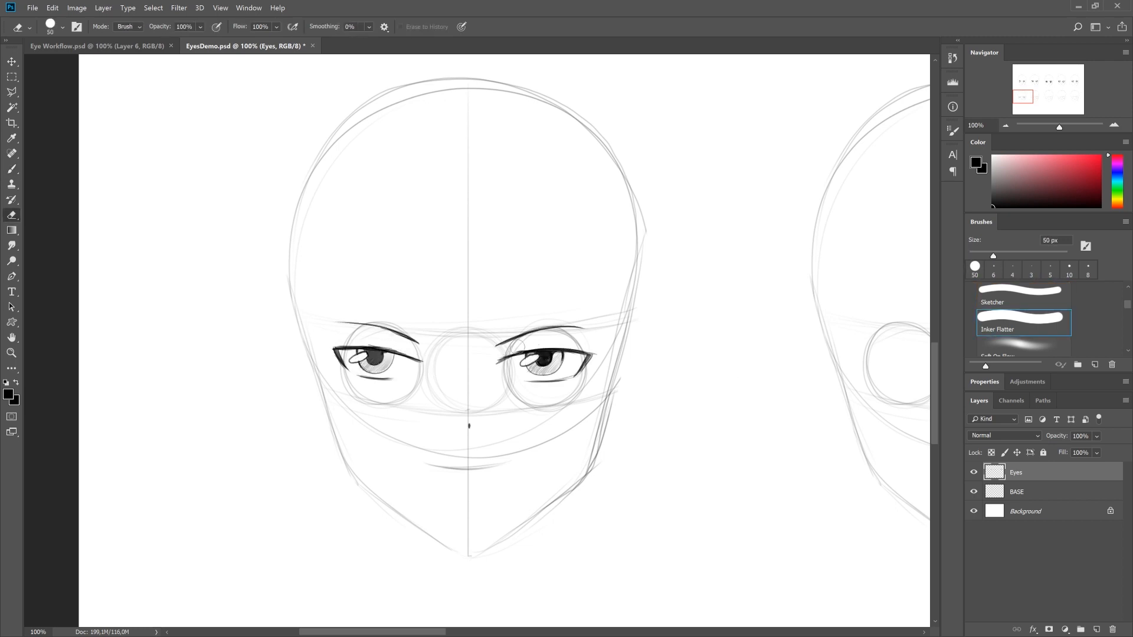
Move from the Age Gender eye variations to Mouths.psd with two smiling front-view faces.
{"action": "left_click", "coordinate": [1019, 301]}
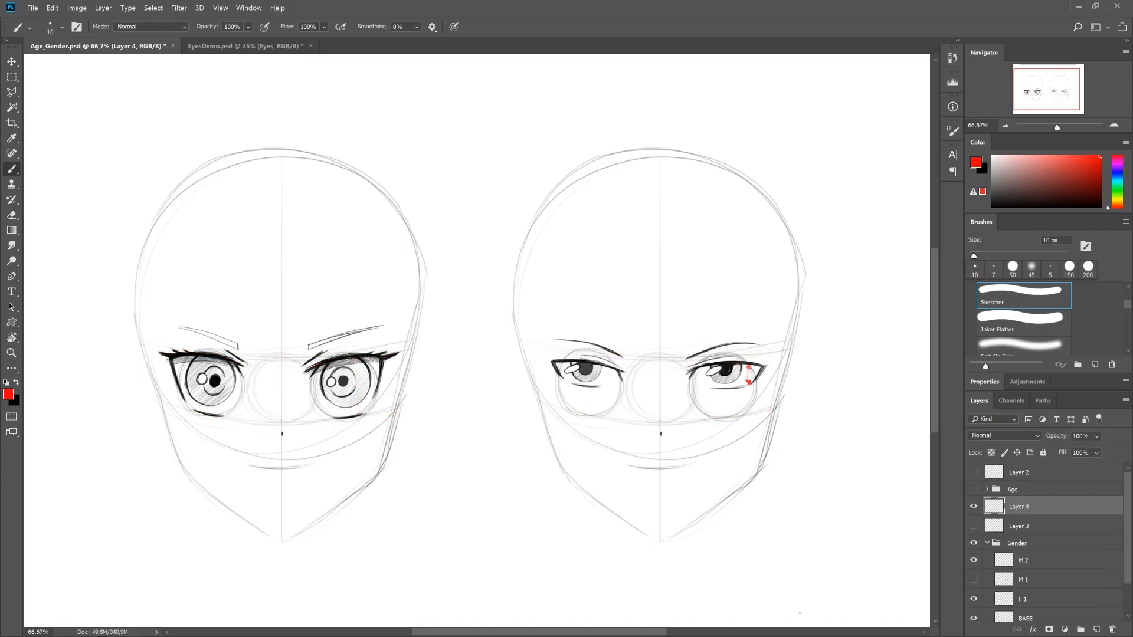
{"action": "left_click", "coordinate": [246, 46]}
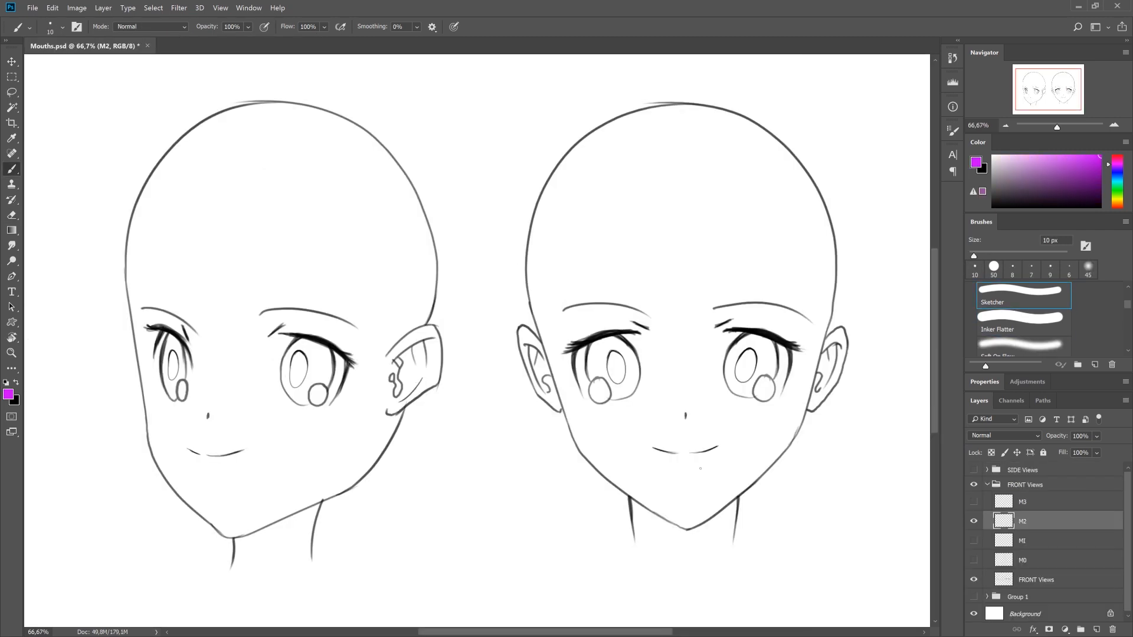
Browse the hair and faces documents, then land on LineArt Demo.psd with the grinning inked face.
{"action": "left_click", "coordinate": [101, 46]}
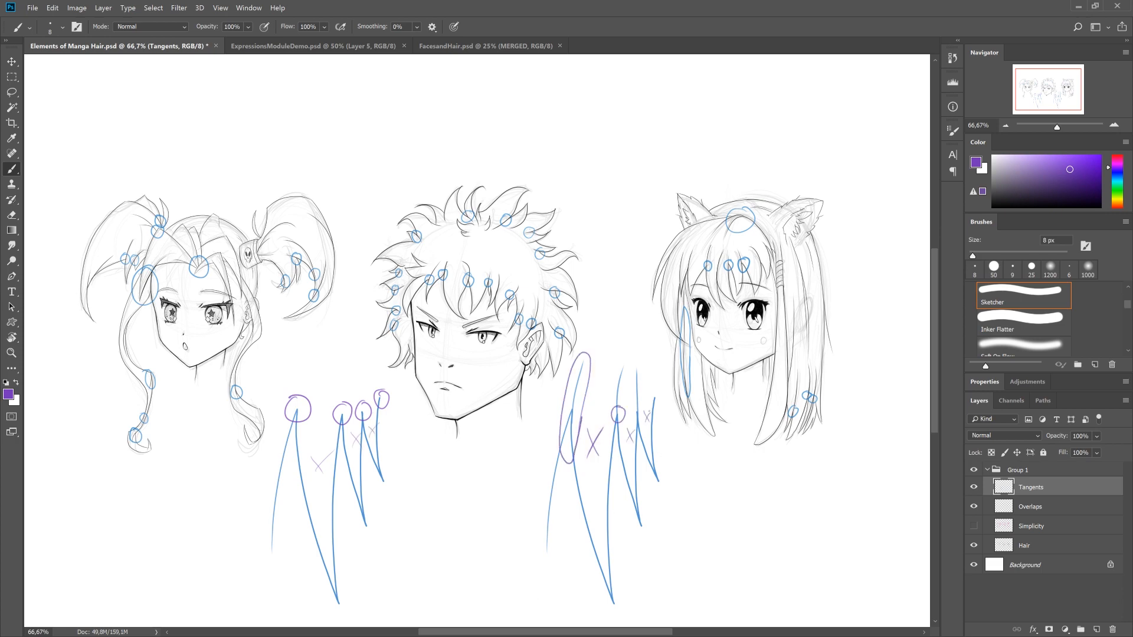
{"action": "left_click", "coordinate": [482, 46]}
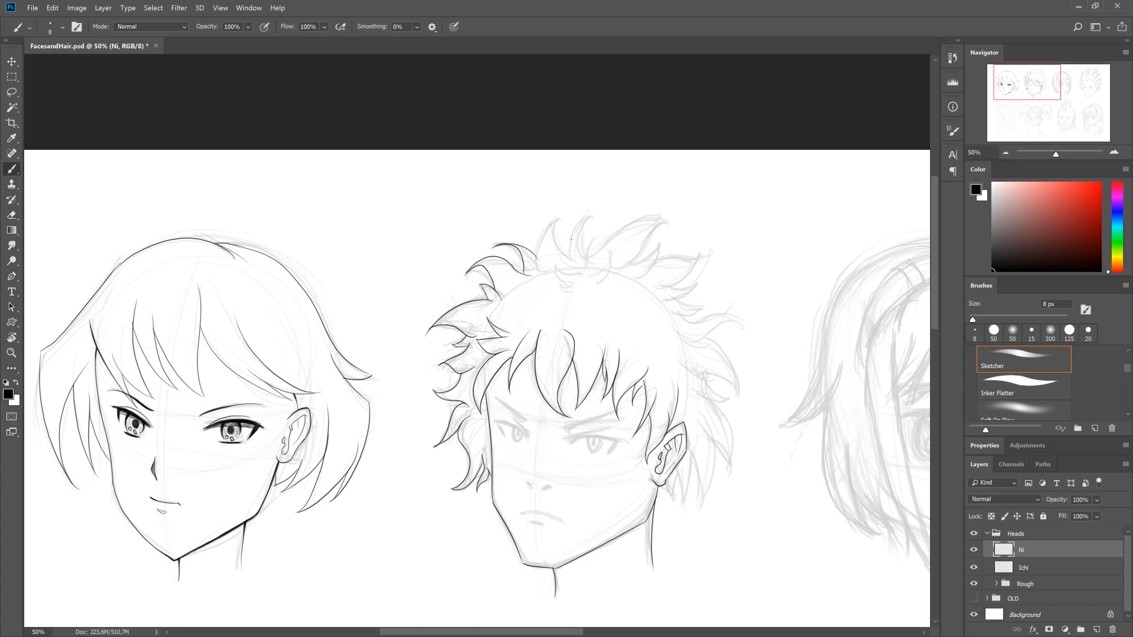
{"action": "left_click", "coordinate": [94, 46]}
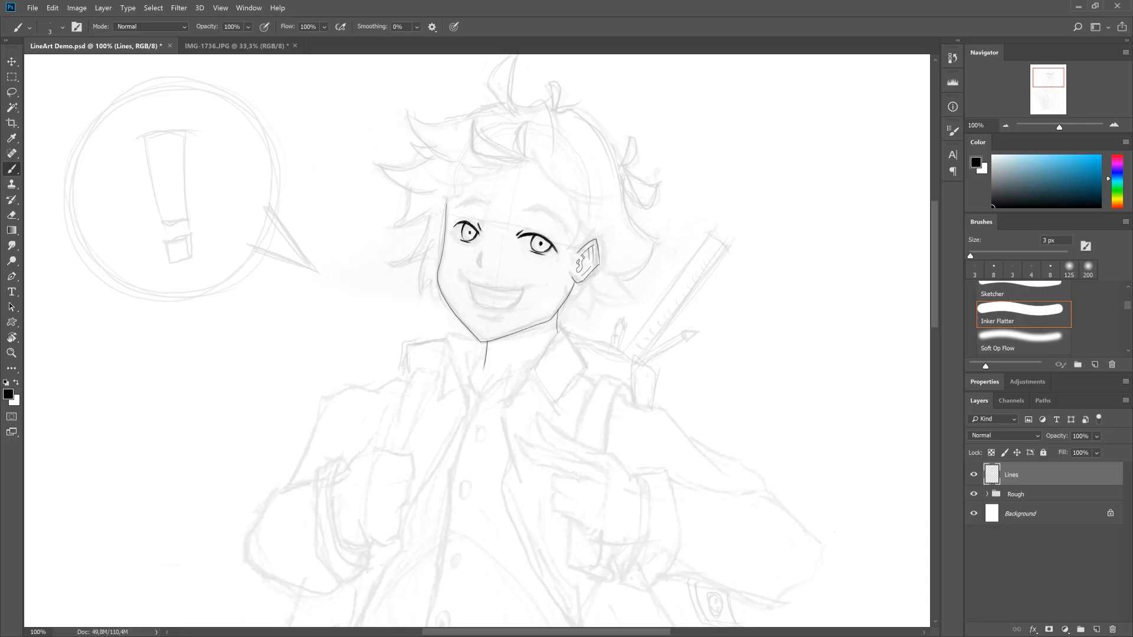